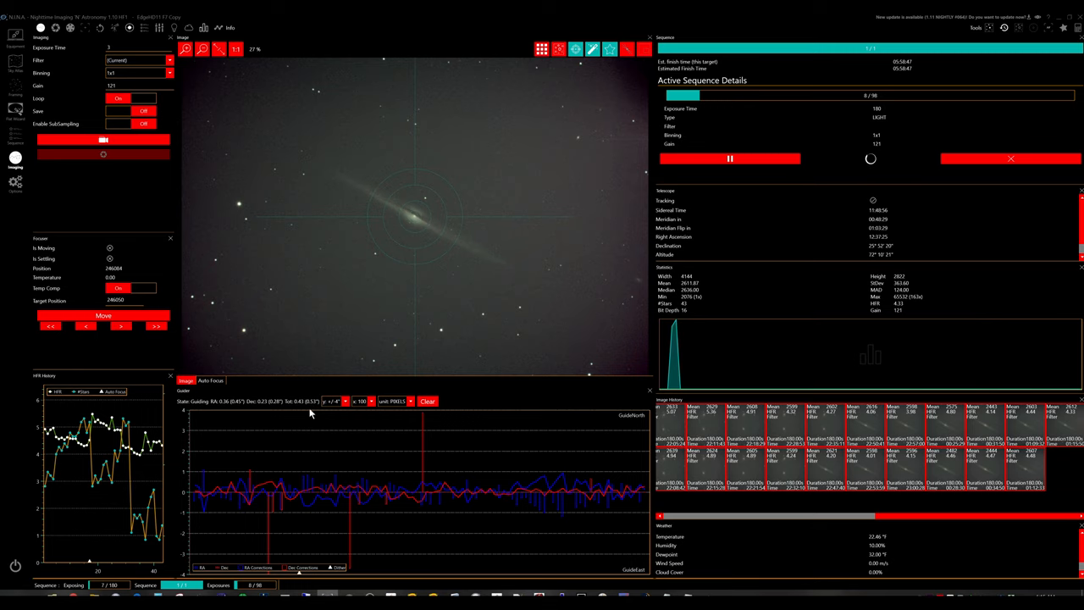
mouse_move(449, 305)
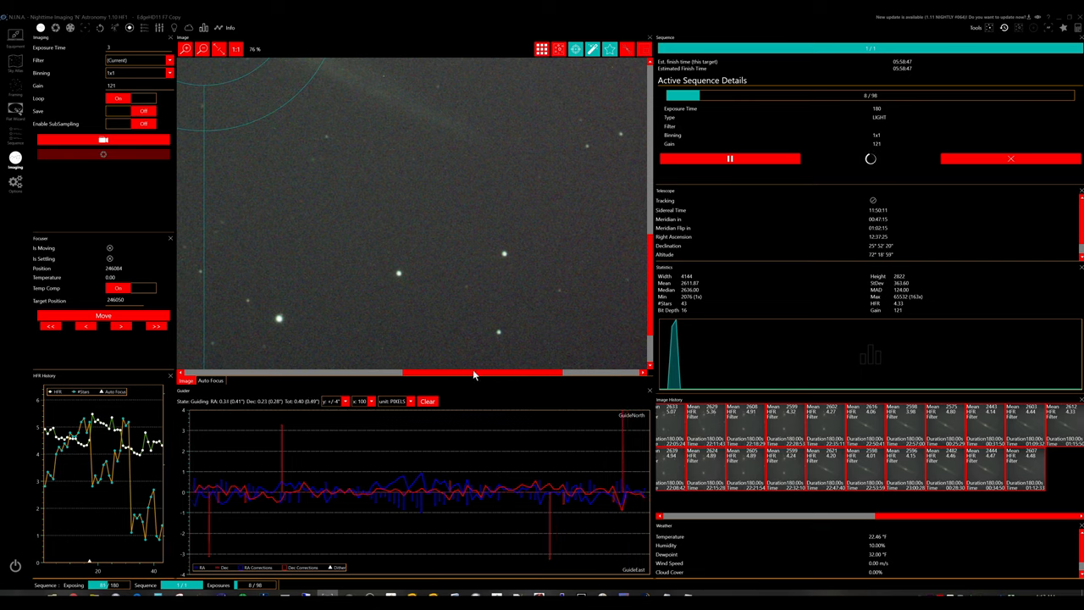
mouse_move(291, 413)
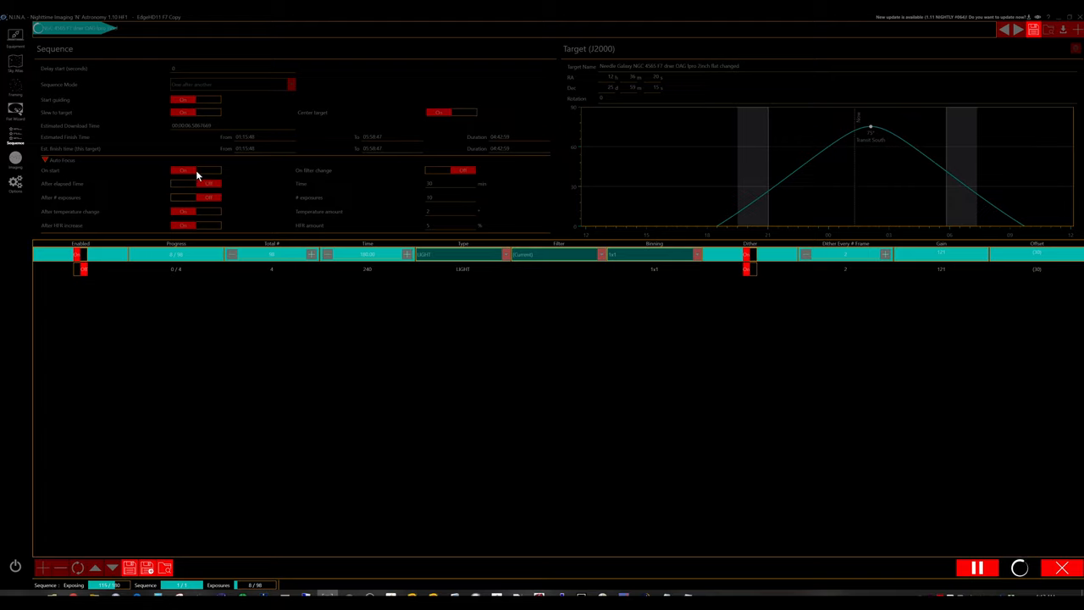
mouse_move(195, 226)
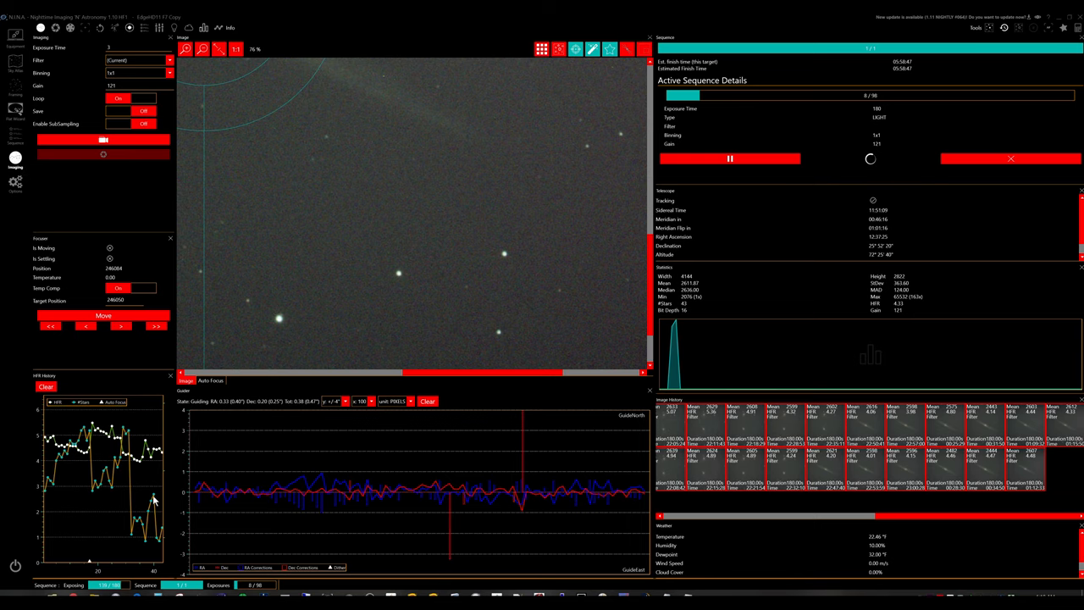
Fit the latest NGC 2903 frame to fill the imaging view
click(220, 47)
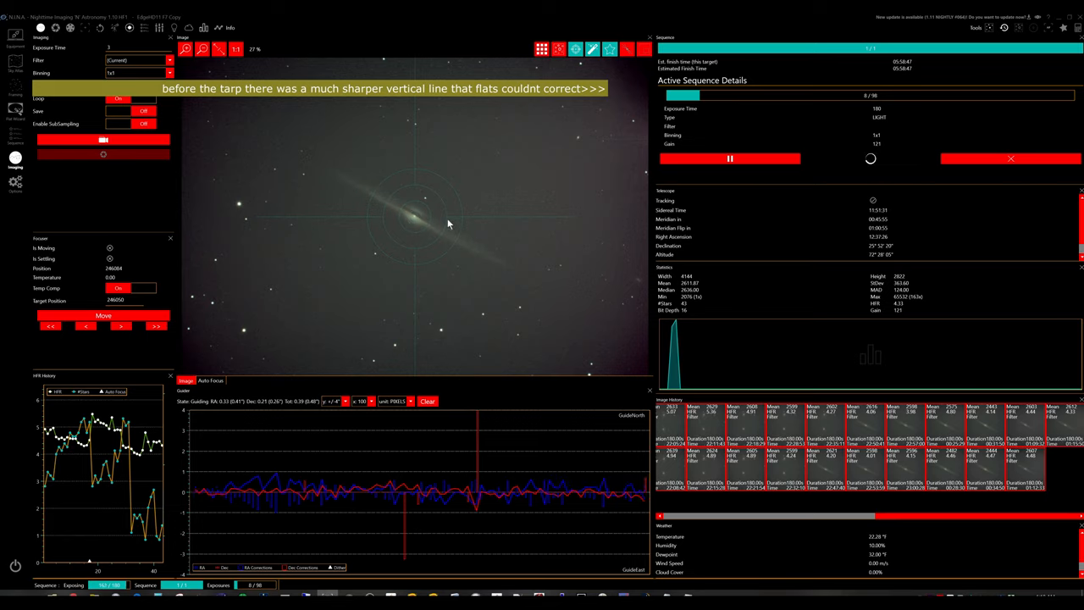
mouse_move(454, 237)
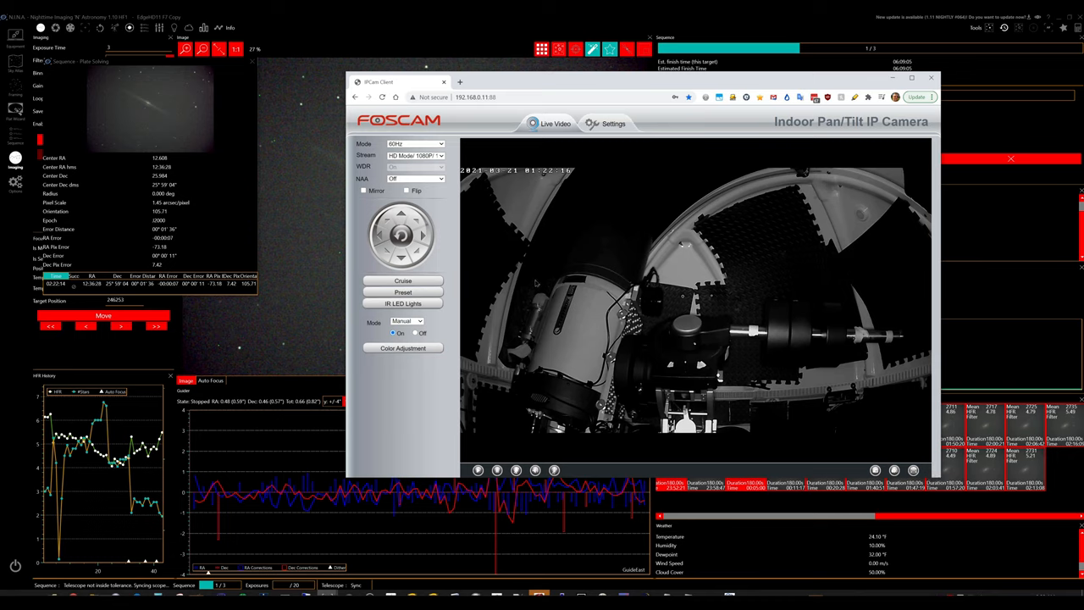
View the Foscam dome camera's live telescope feed, then return to N.I.N.A.'s Plate Solving options
click(393, 332)
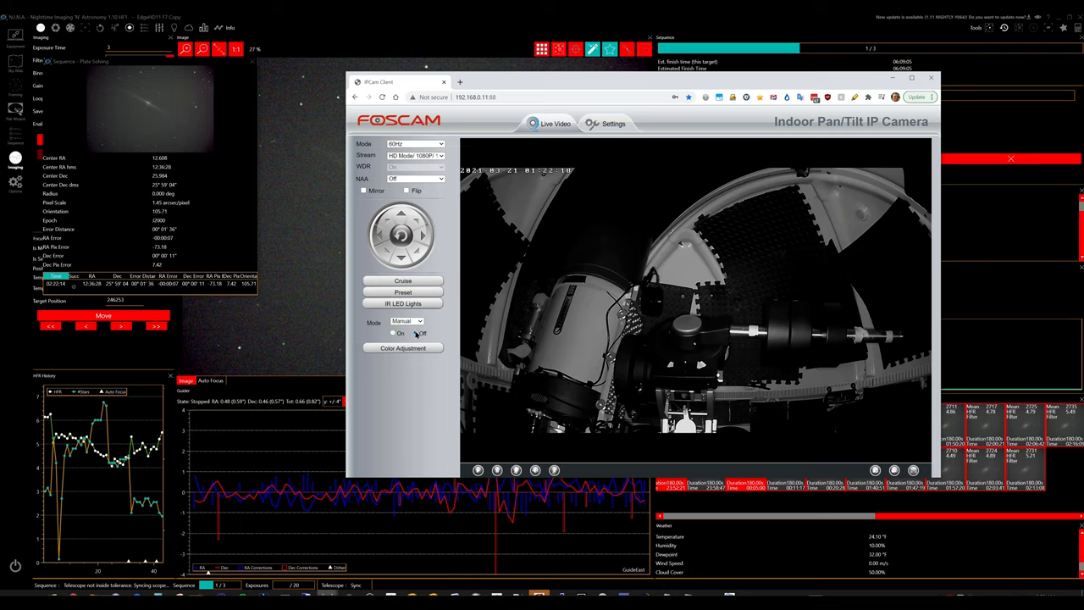
click(414, 166)
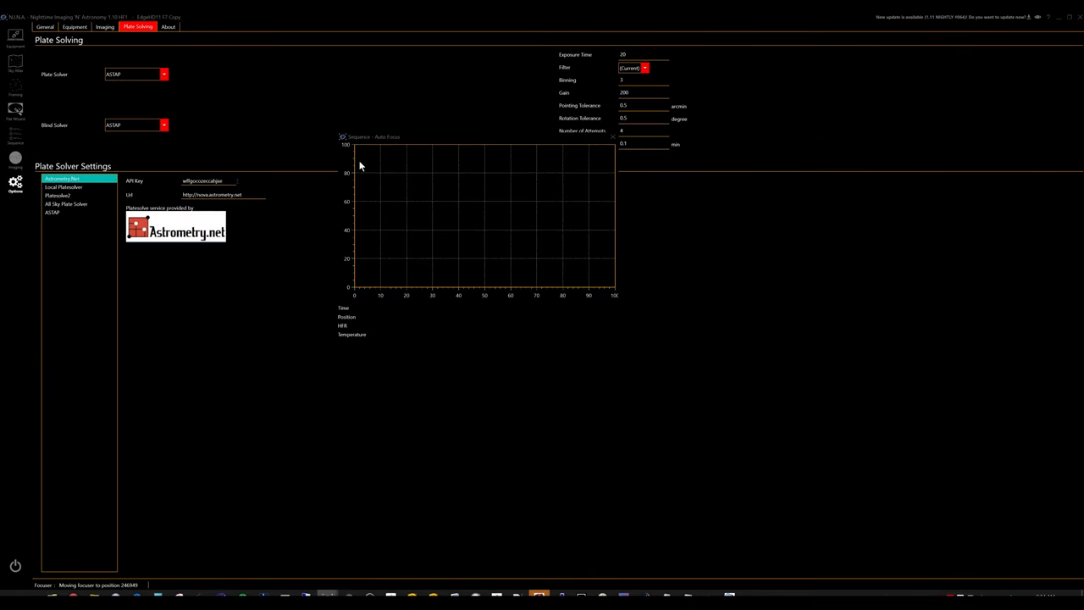
Show the Equipment options with camera, telescope, focuser, filter wheel and guider settings
click(74, 27)
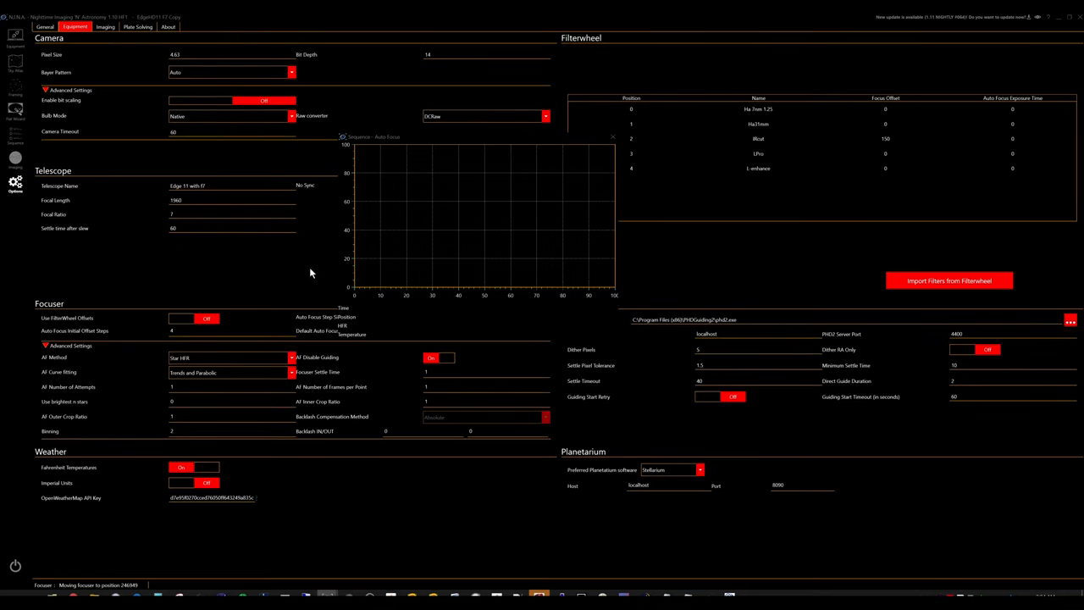
mouse_move(391, 348)
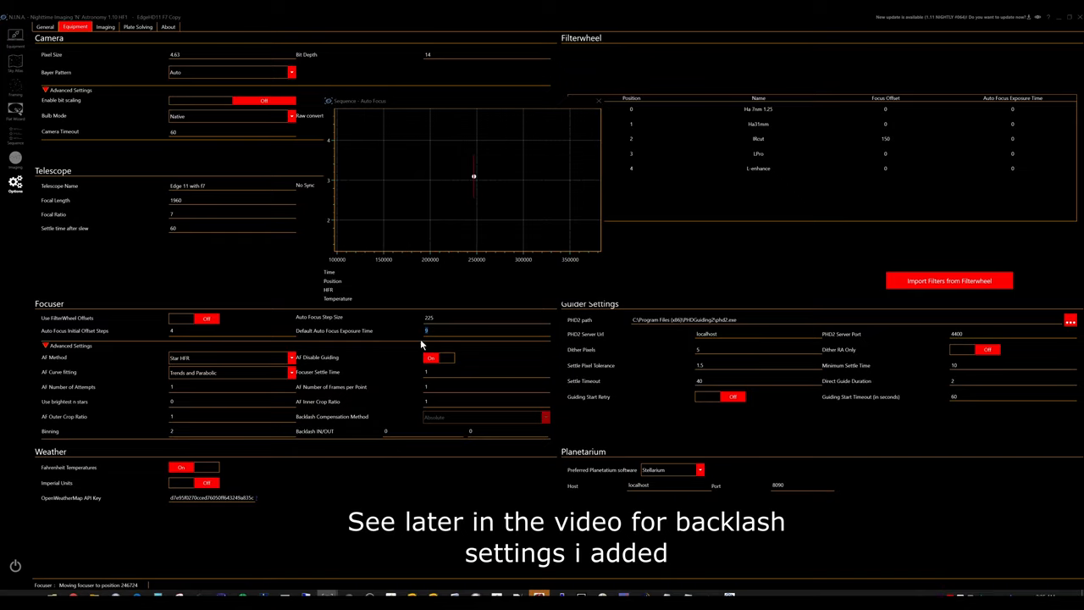
mouse_move(183, 444)
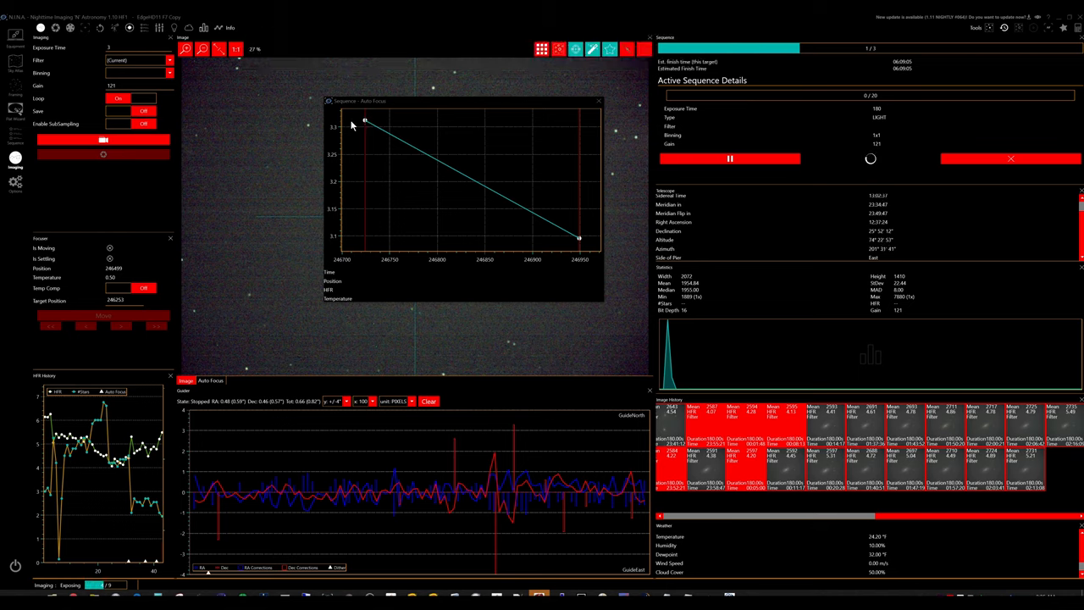
mouse_move(379, 136)
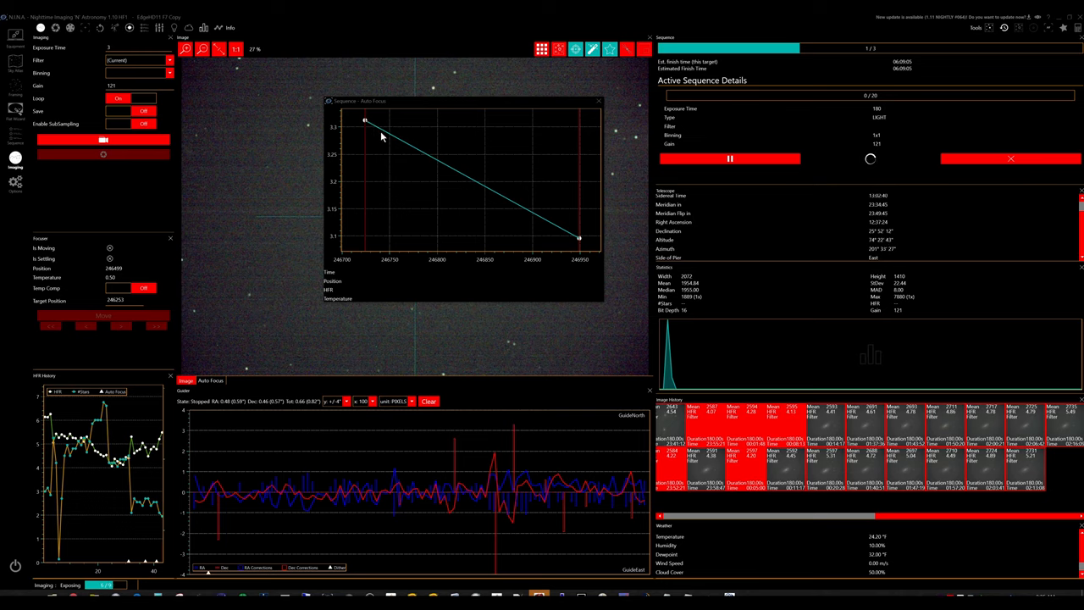
mouse_move(613, 257)
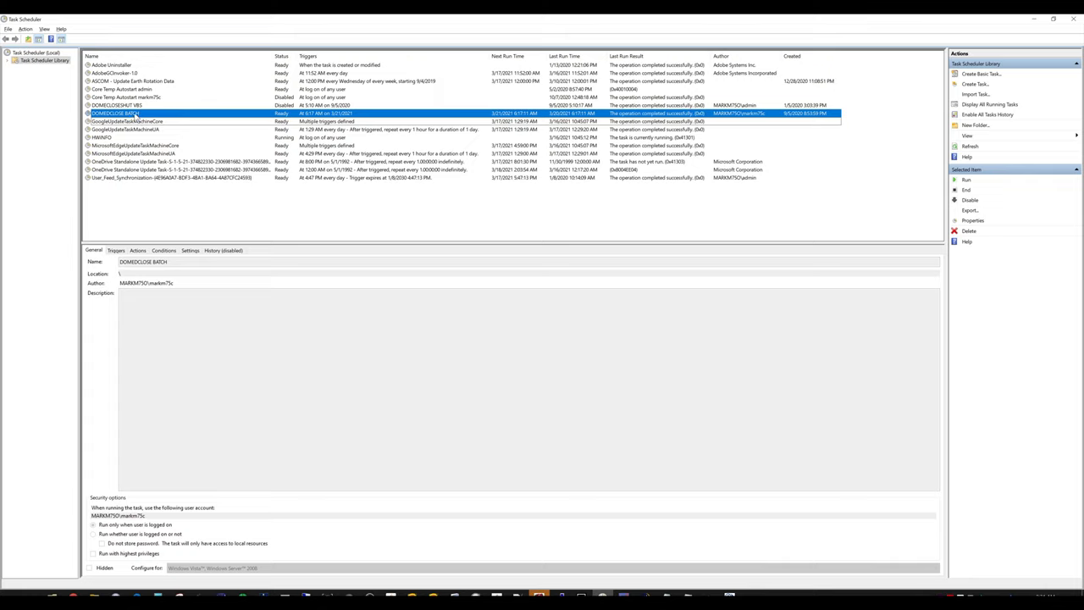
Review the scheduled batch task's Properties, General tab security options
right_click(135, 111)
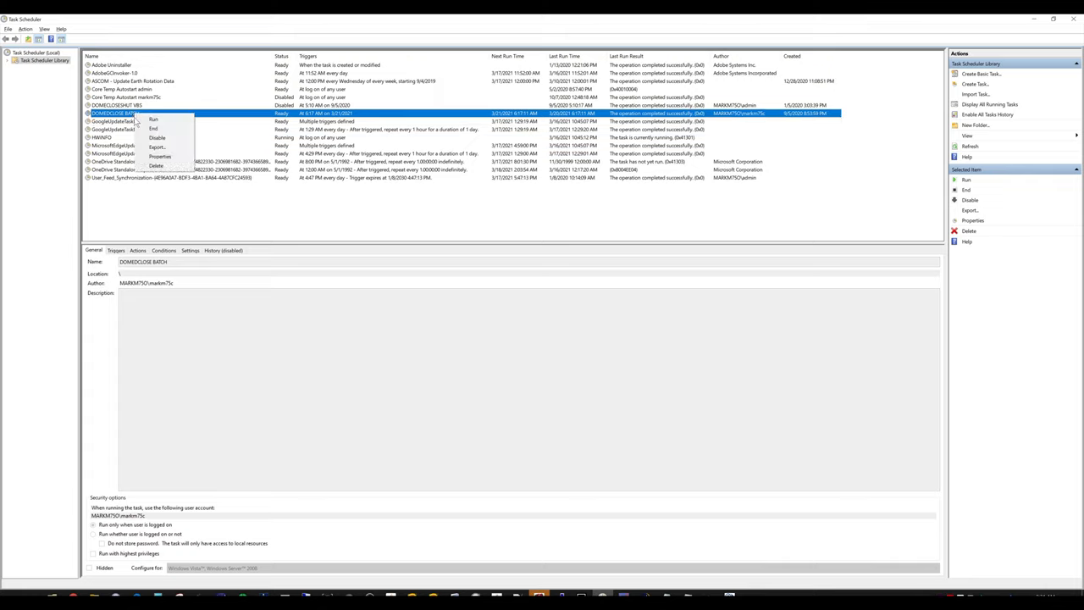
click(159, 155)
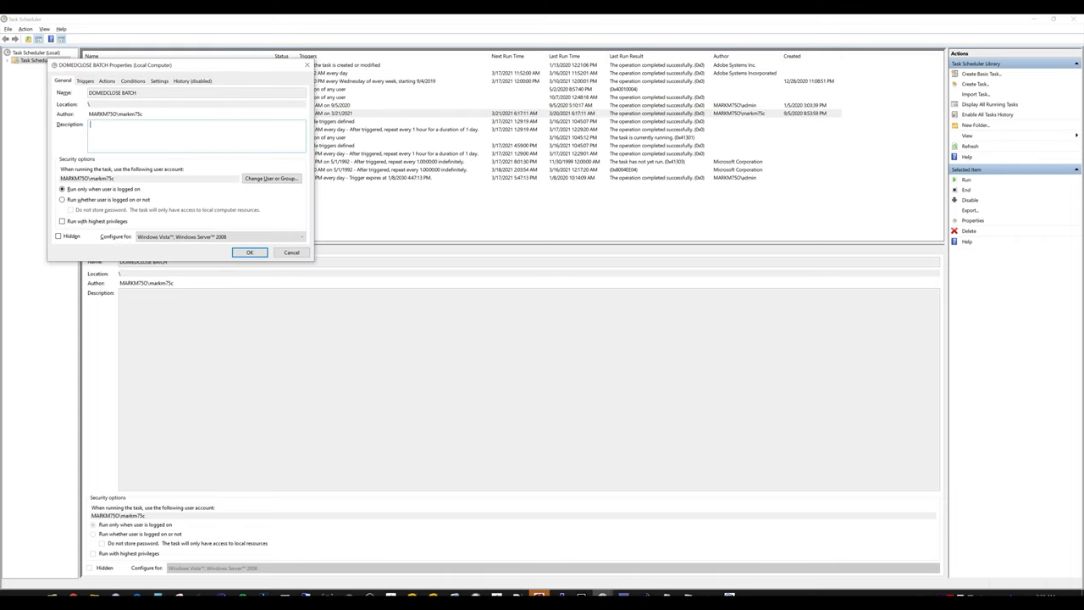
click(107, 81)
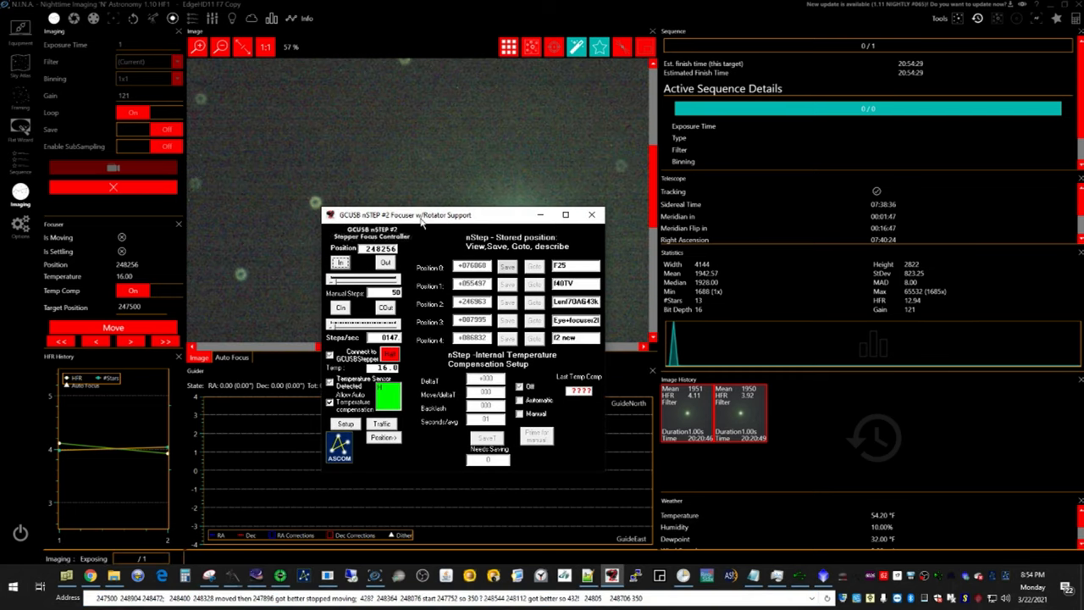
Show the Equipment options with the focuser's Backlash IN/OUT compensation fields
click(591, 213)
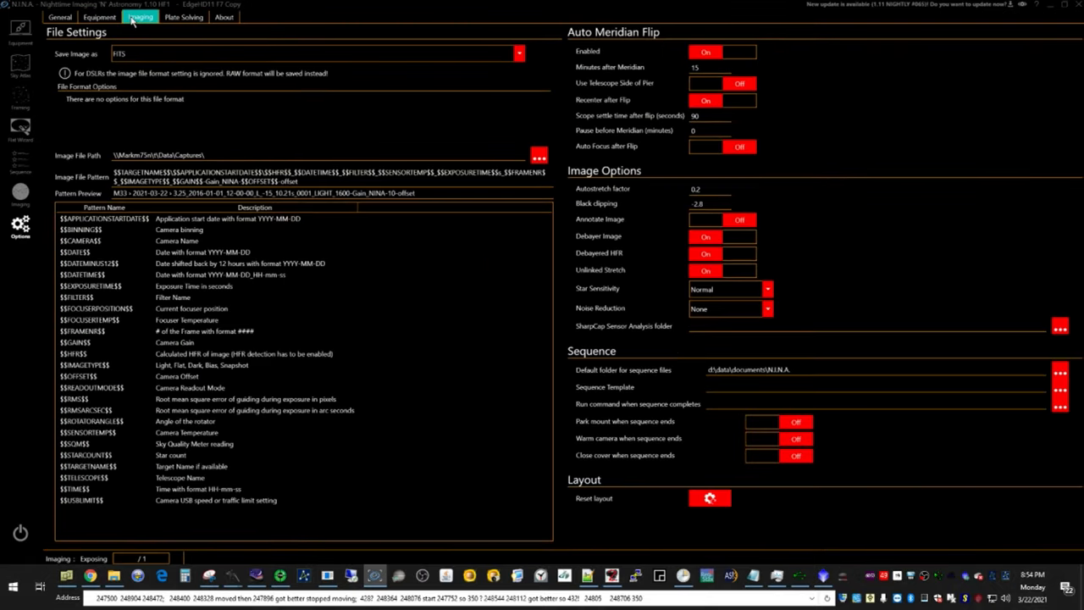
click(98, 17)
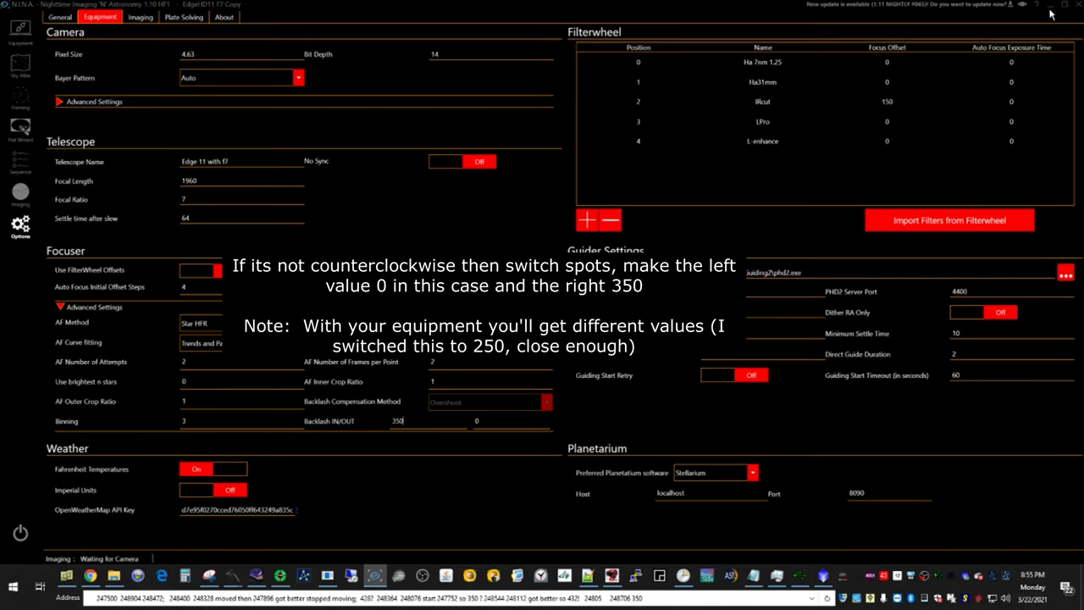
mouse_move(582, 16)
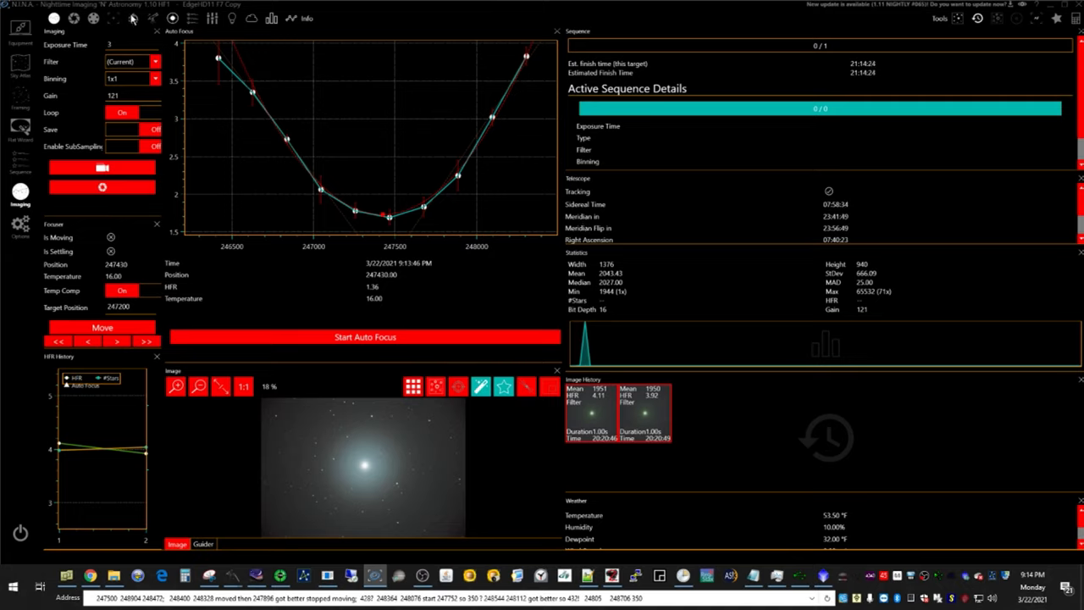
mouse_move(359, 225)
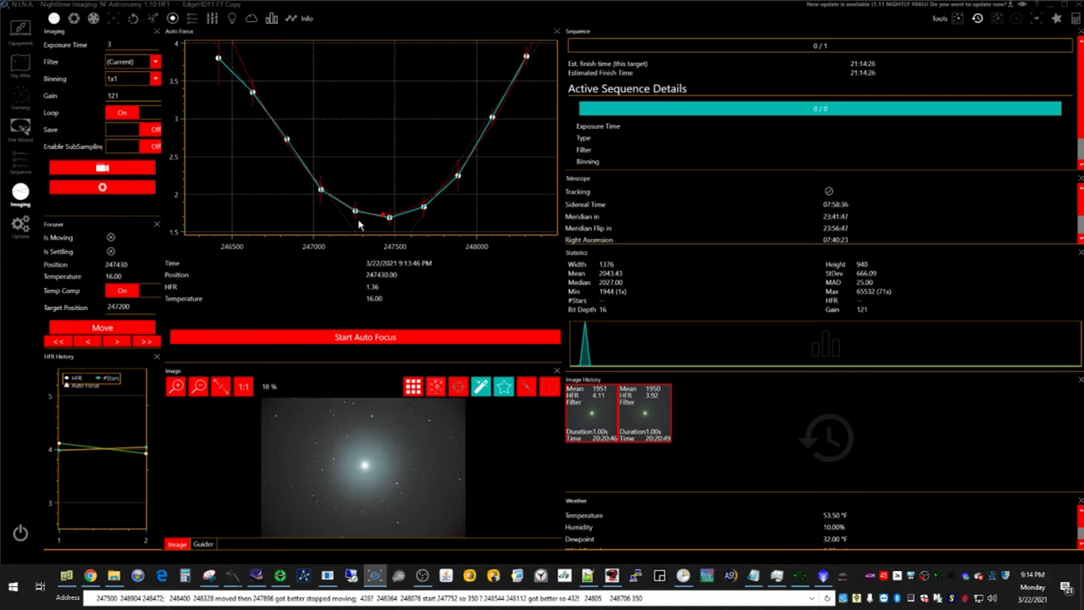
mouse_move(535, 366)
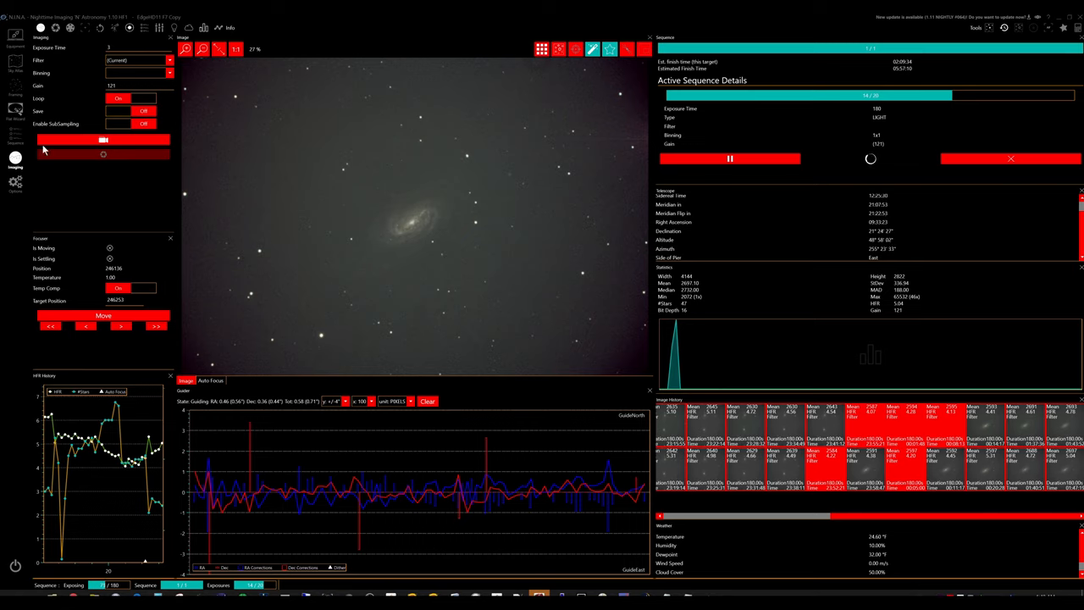
mouse_move(415, 207)
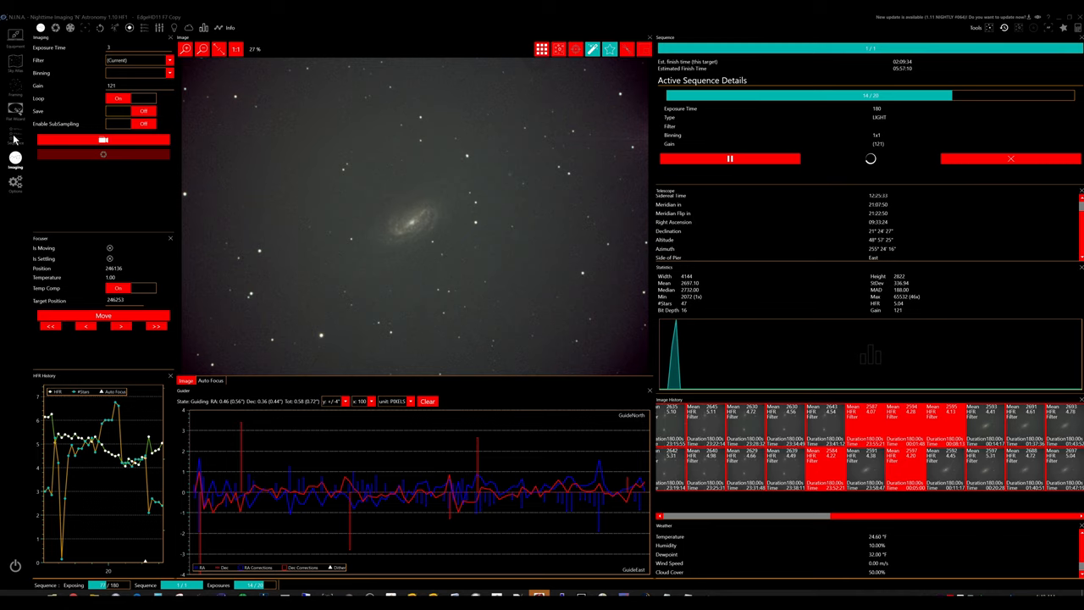
Return to the Imaging view with the latest galaxy frame and guiding graph
click(14, 133)
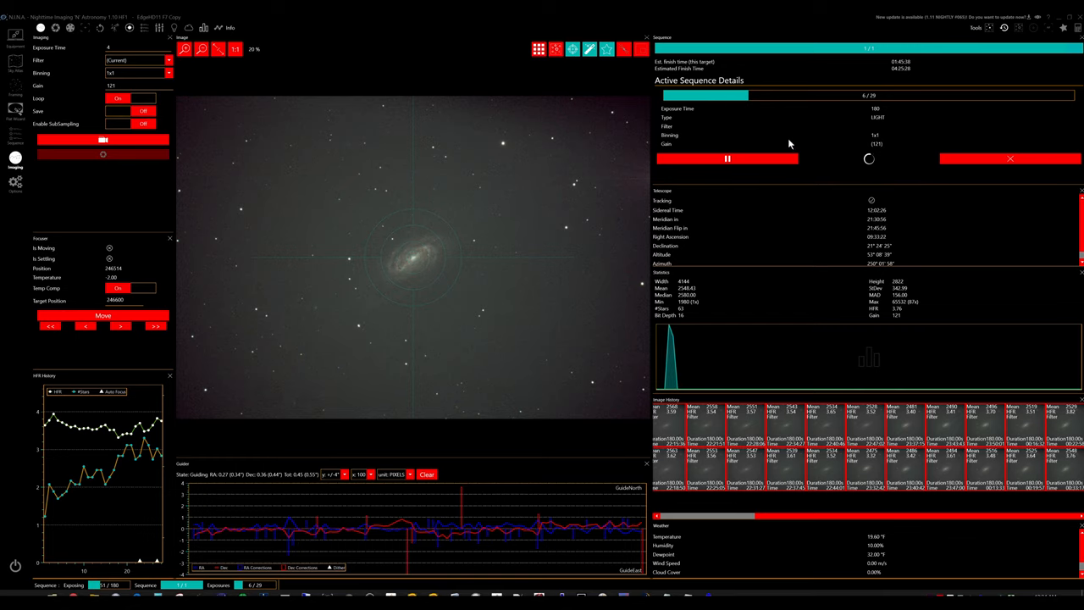
Check the sequence's target altitude chart and exposures, then bring PHD2 guiding forward
click(15, 133)
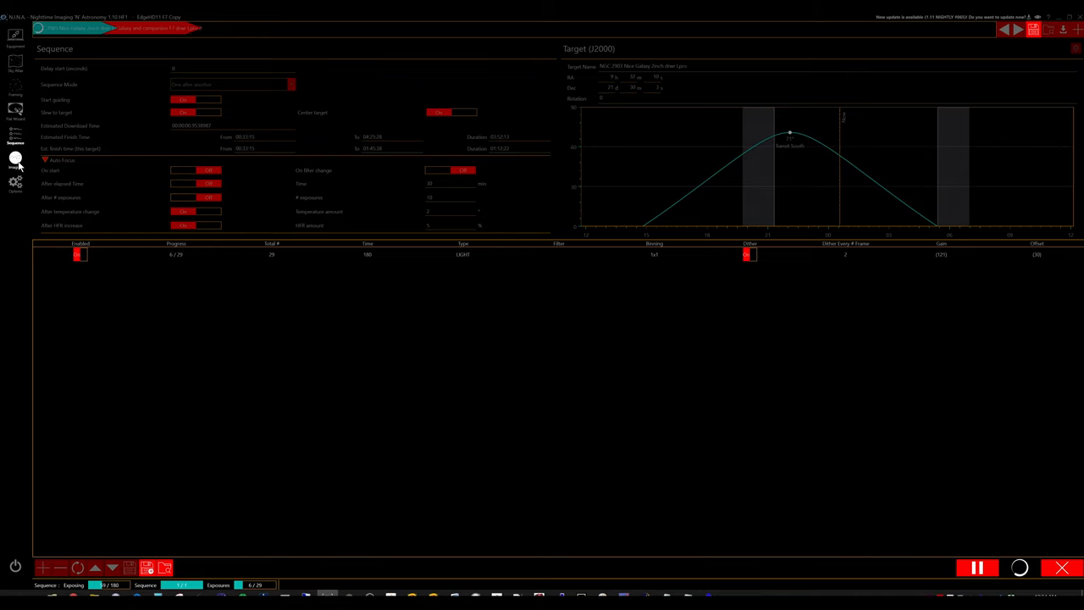
click(15, 156)
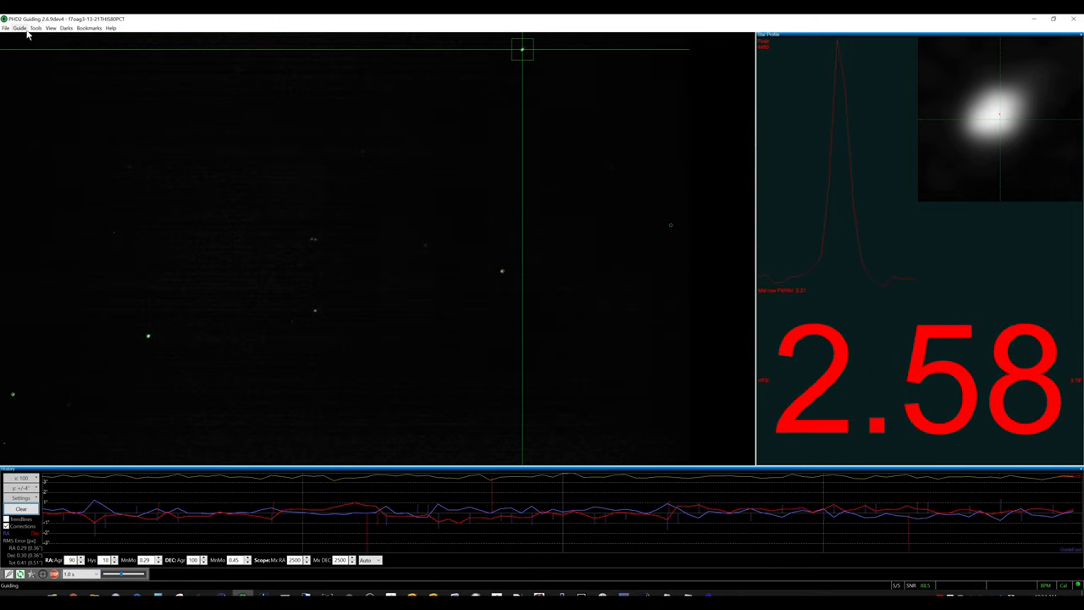
Confirm Multi-star guiding is enabled in PHD2's Advanced Settings and accept with OK
click(18, 27)
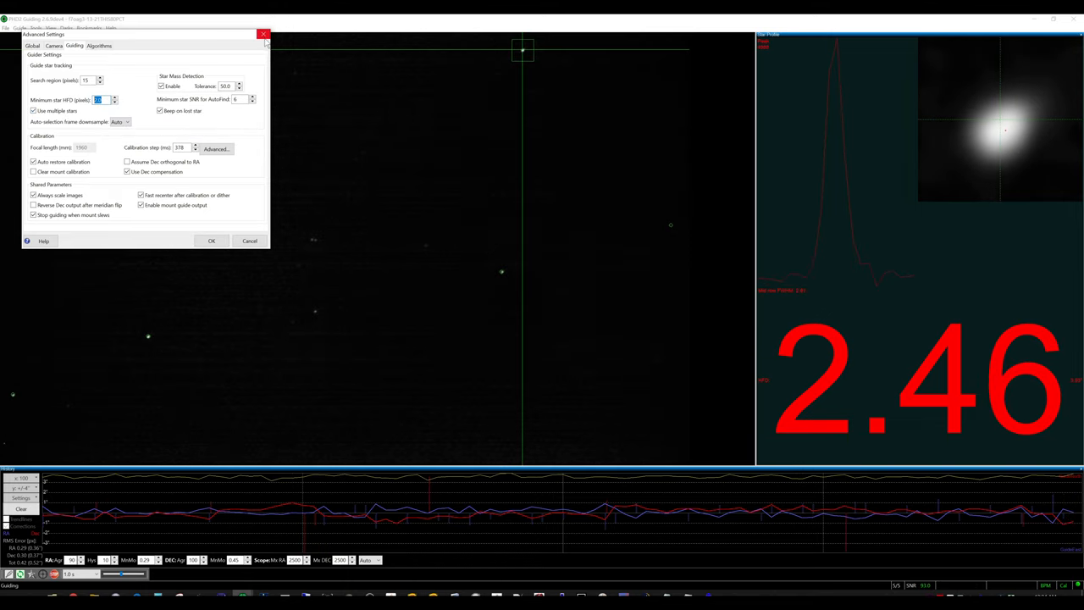
click(210, 241)
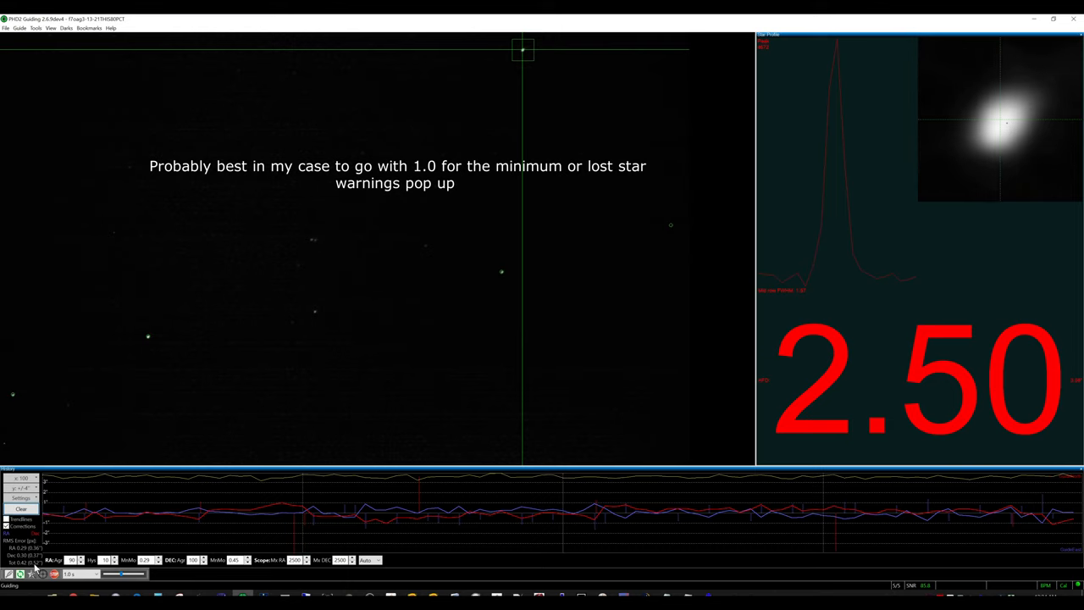